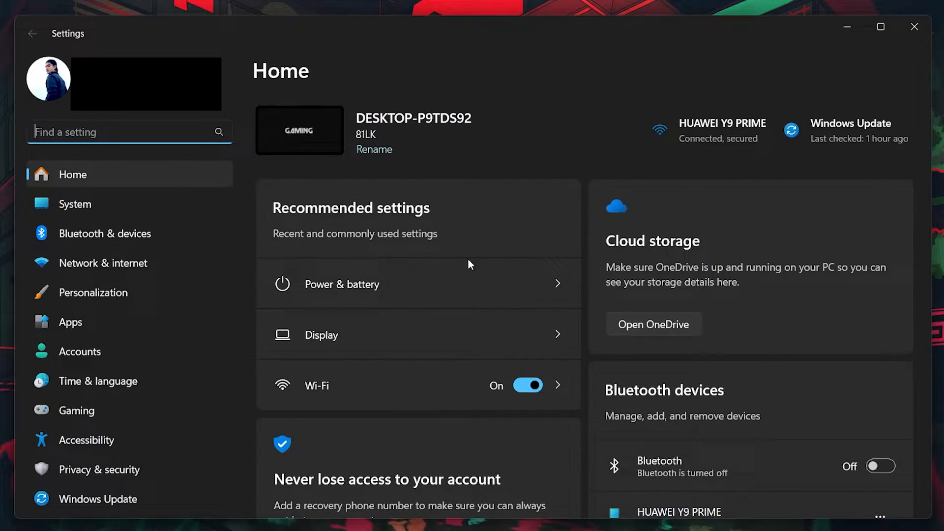
# - Bring up the System About page showing device specifications and system type
pyautogui.click(75, 204)
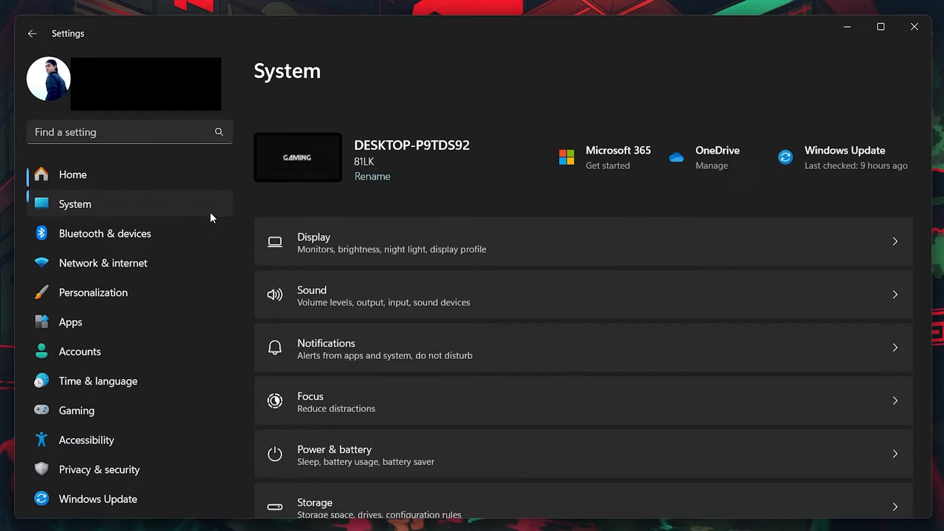
pyautogui.scroll(-3)
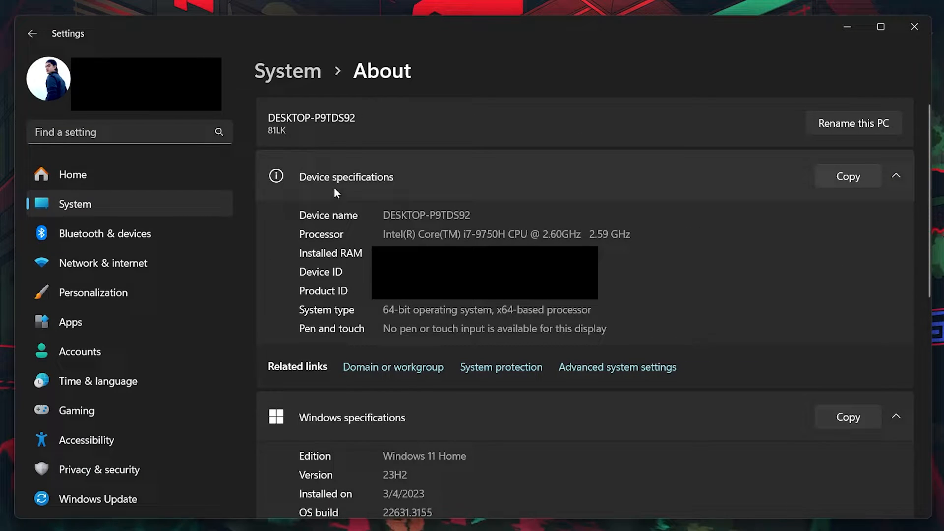
pyautogui.moveTo(320, 323)
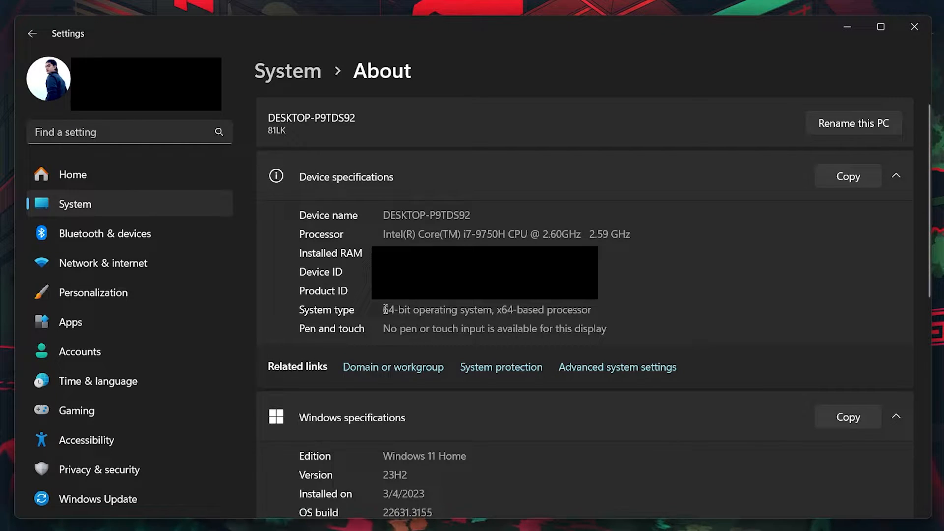
# - Open Edge to reach the 7-Zip download page with the 24.01 Windows installers
pyautogui.doubleClick(395, 310)
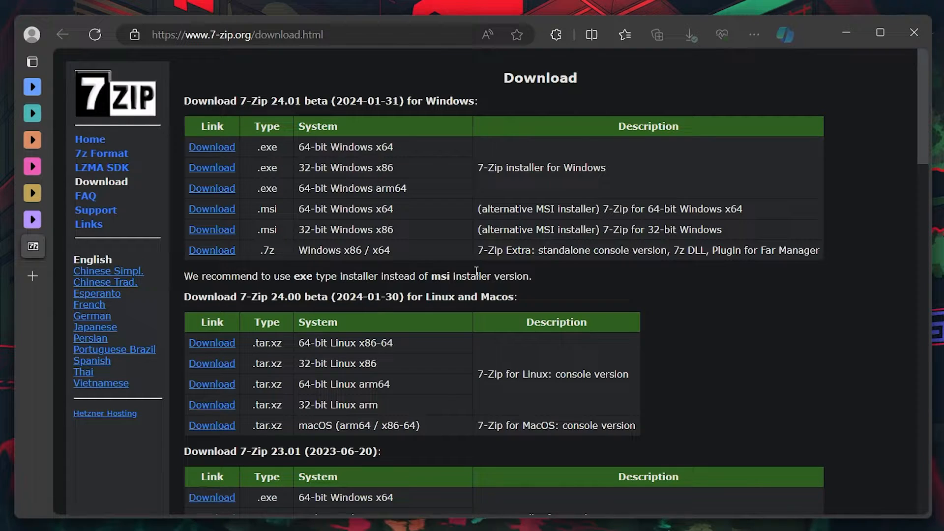
pyautogui.moveTo(307, 161)
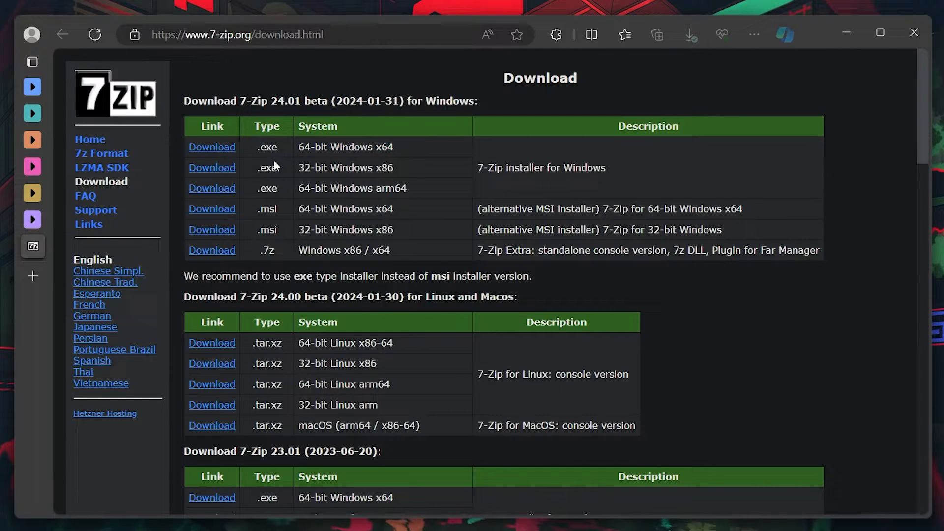
pyautogui.moveTo(564, 64)
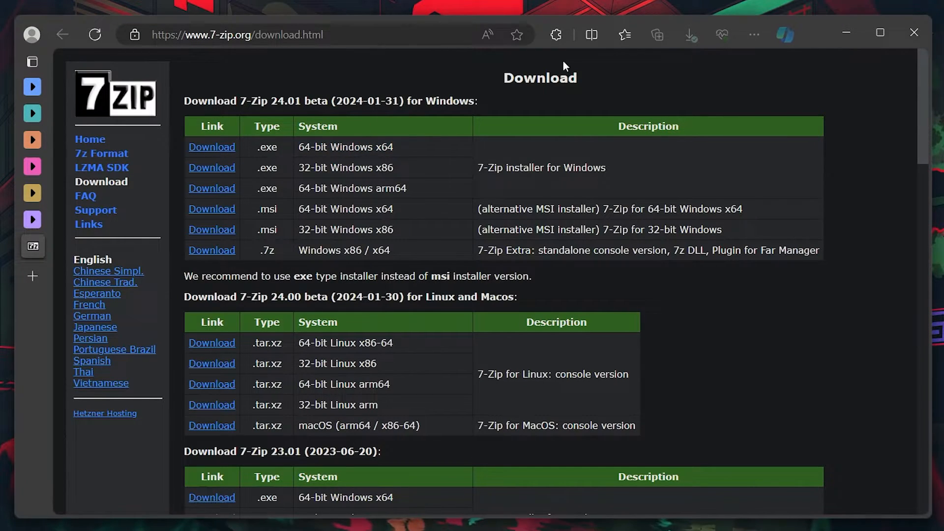
# - Check that 7z2401-x64.exe finished downloading in Edge's downloads list
pyautogui.click(691, 34)
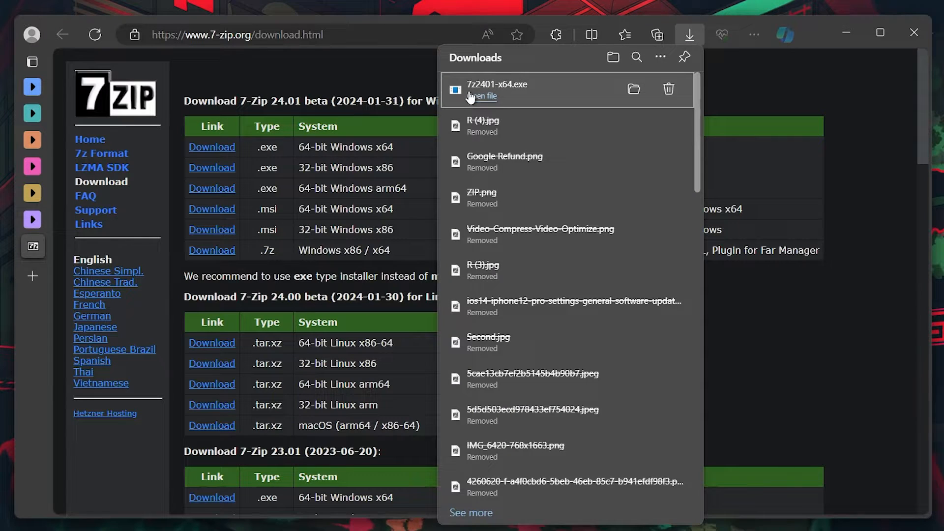
pyautogui.moveTo(688, 39)
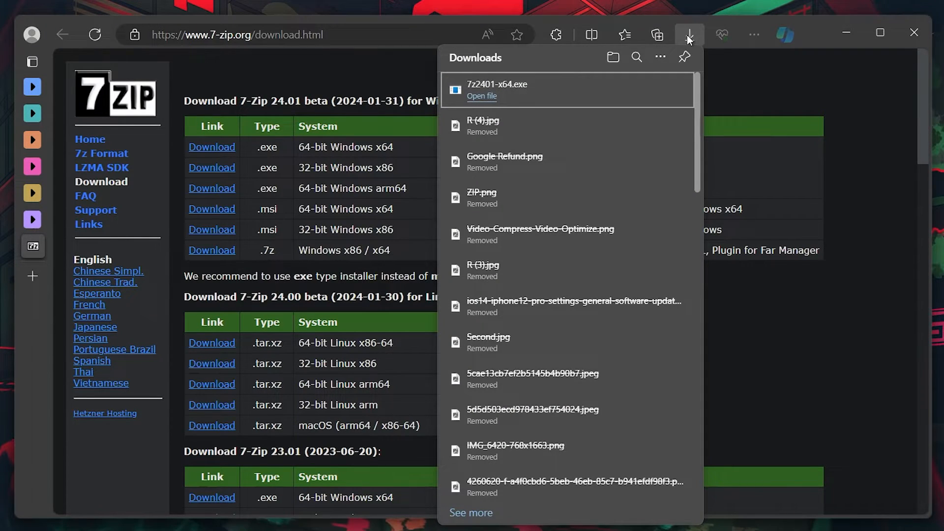
pyautogui.click(688, 35)
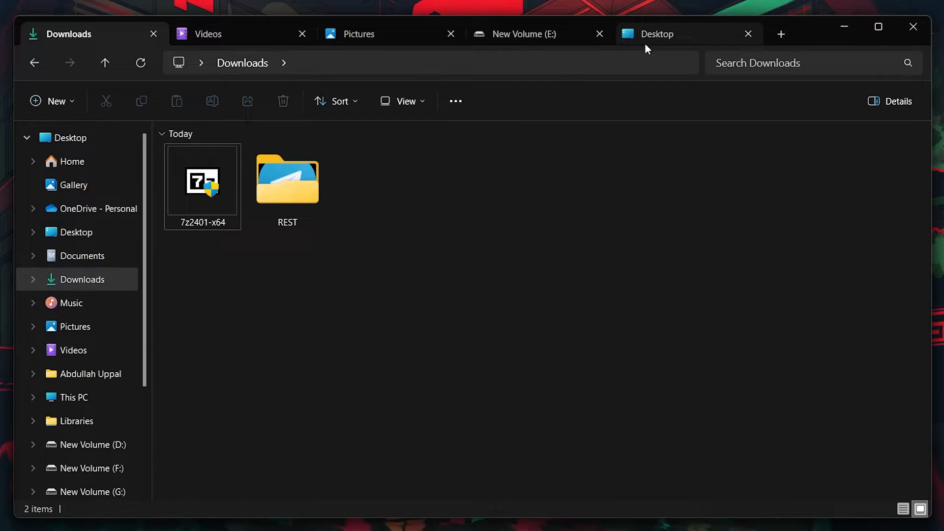
# - Test the Picture48 archive on the Desktop for errors with 7-Zip's Test archive action
pyautogui.click(658, 33)
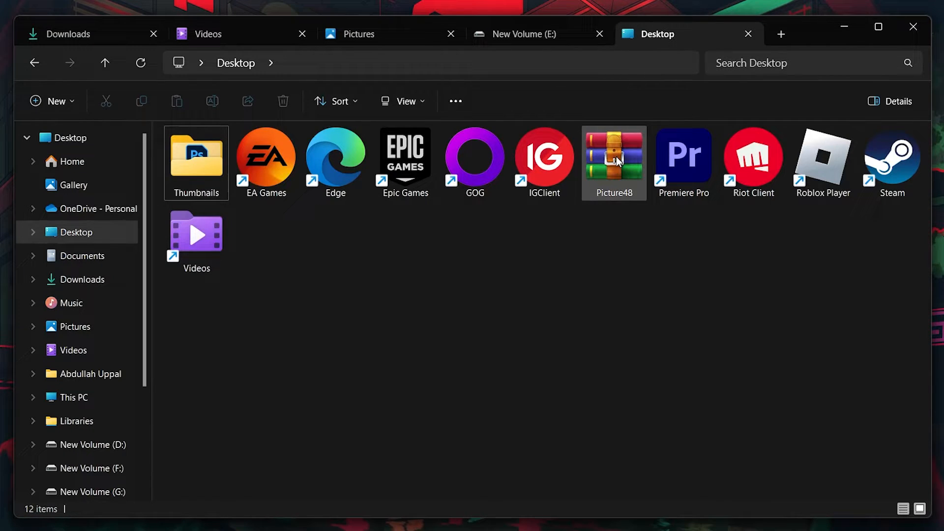
pyautogui.click(613, 153)
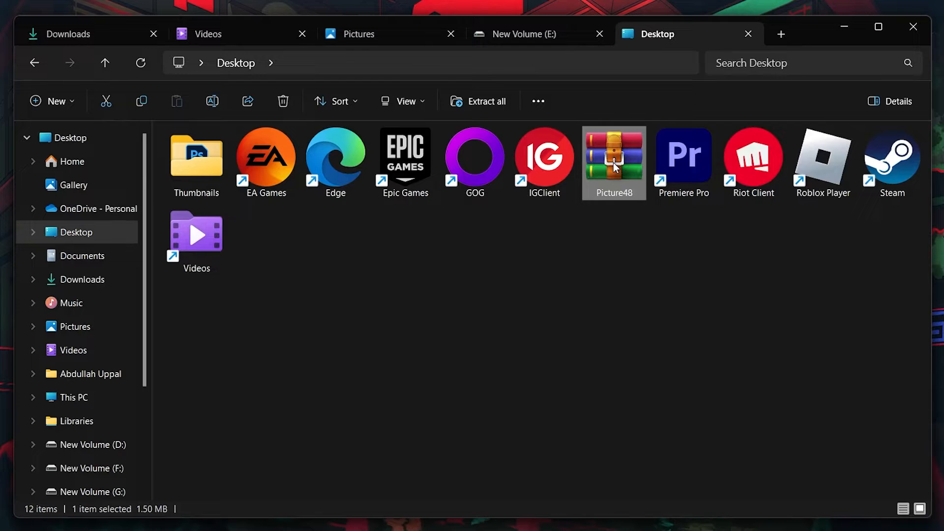
pyautogui.rightClick(612, 156)
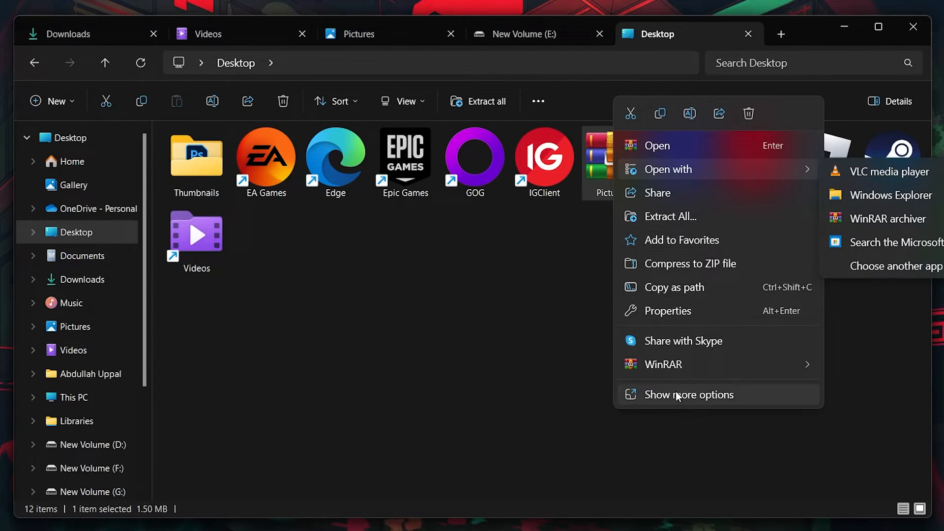
pyautogui.click(688, 394)
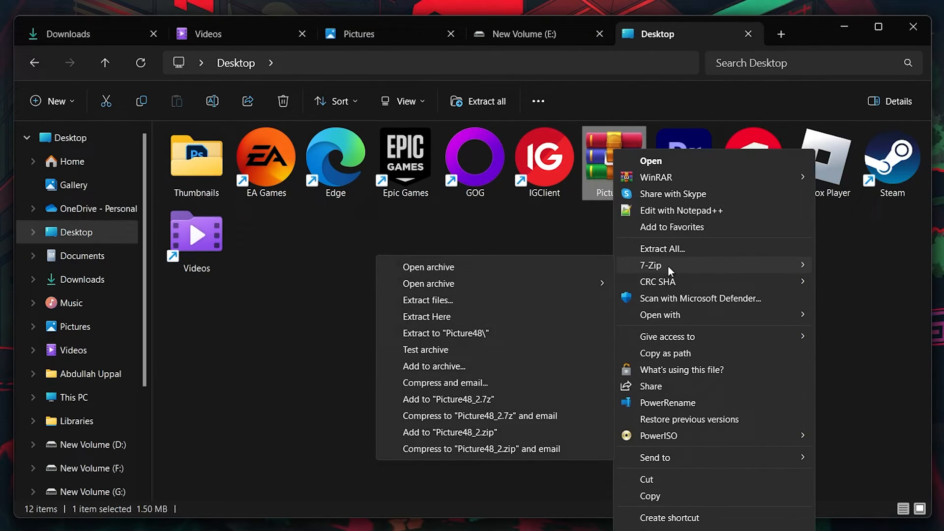
pyautogui.moveTo(433, 271)
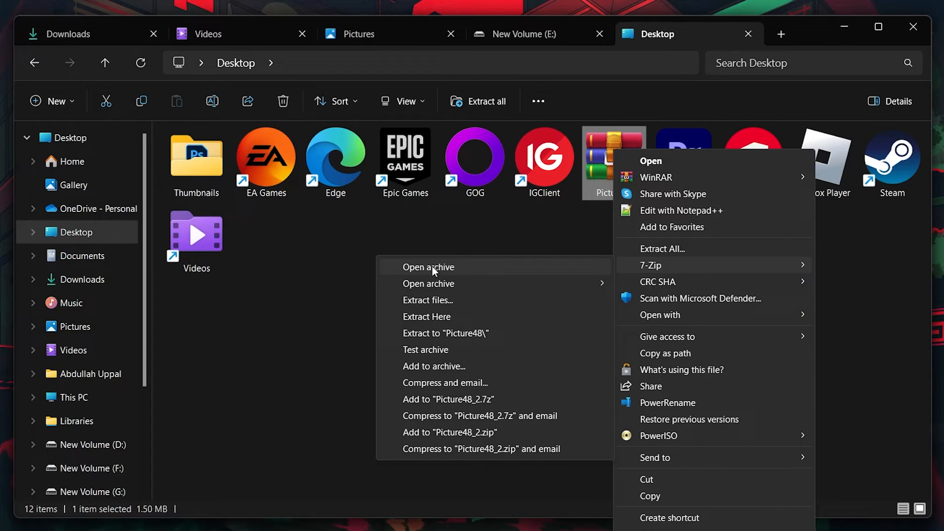
pyautogui.moveTo(425, 350)
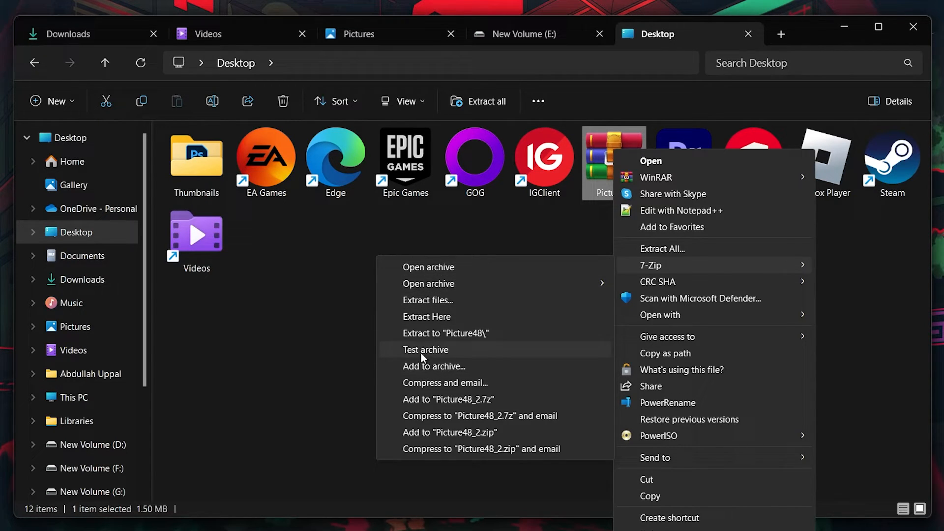
pyautogui.click(421, 318)
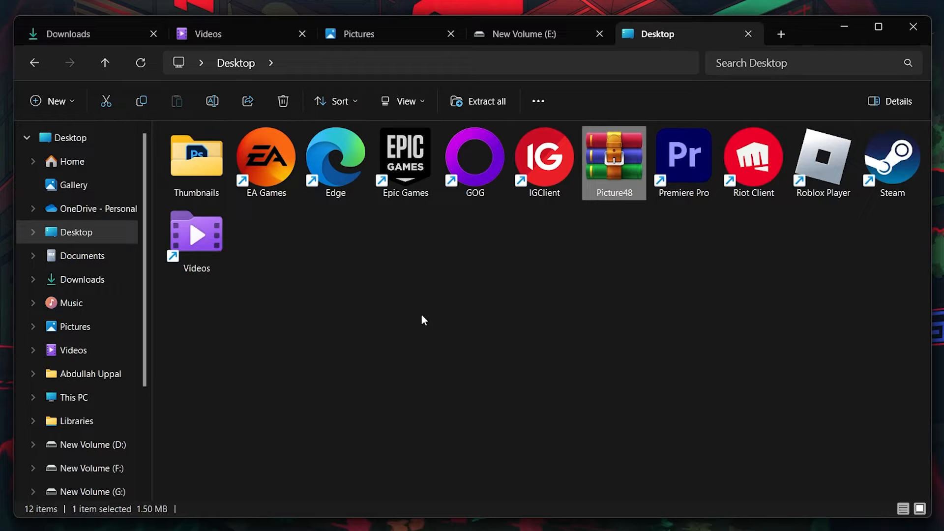